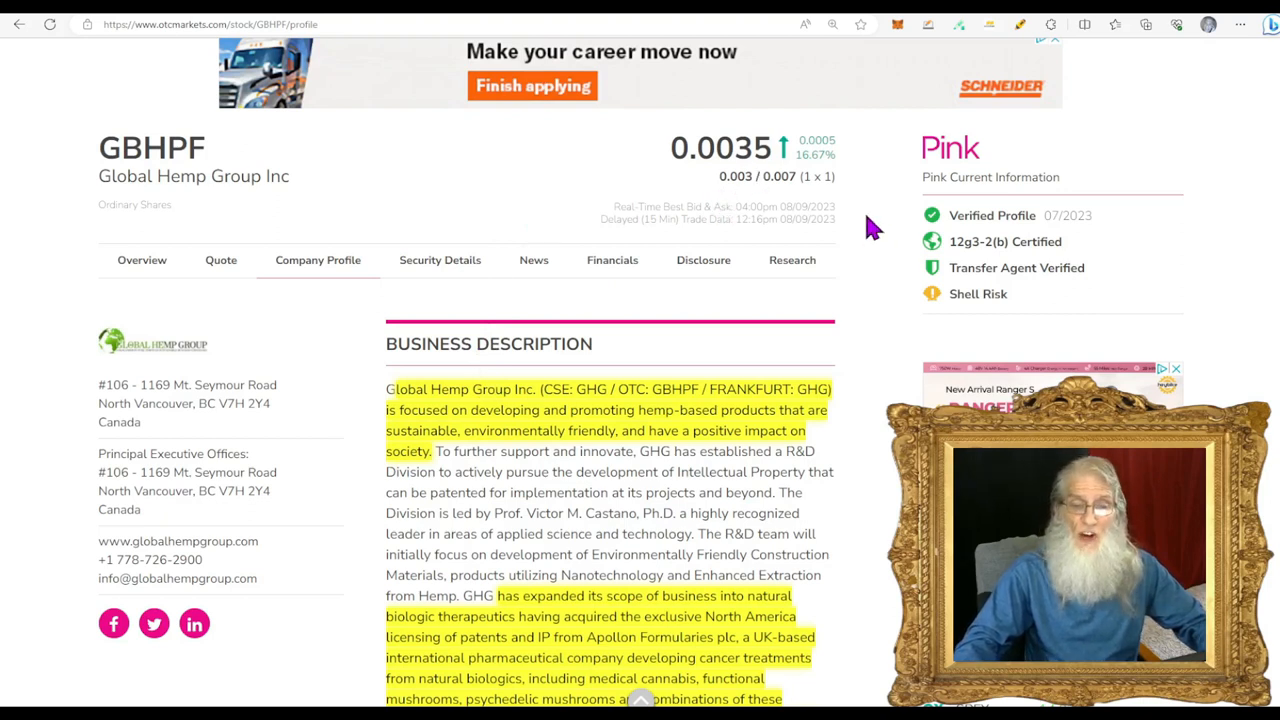
scroll("down", 3)
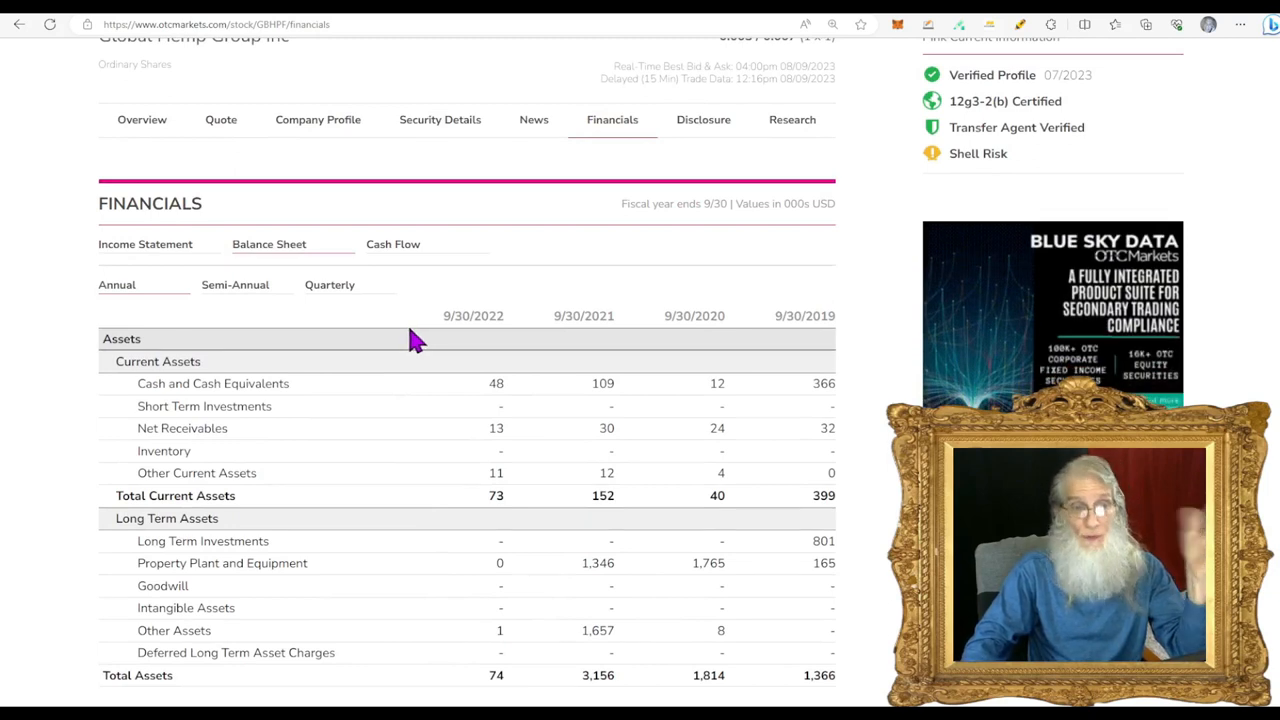
Switch to the Financials view showing the annual balance sheet for 2019–2022
left_click(532, 120)
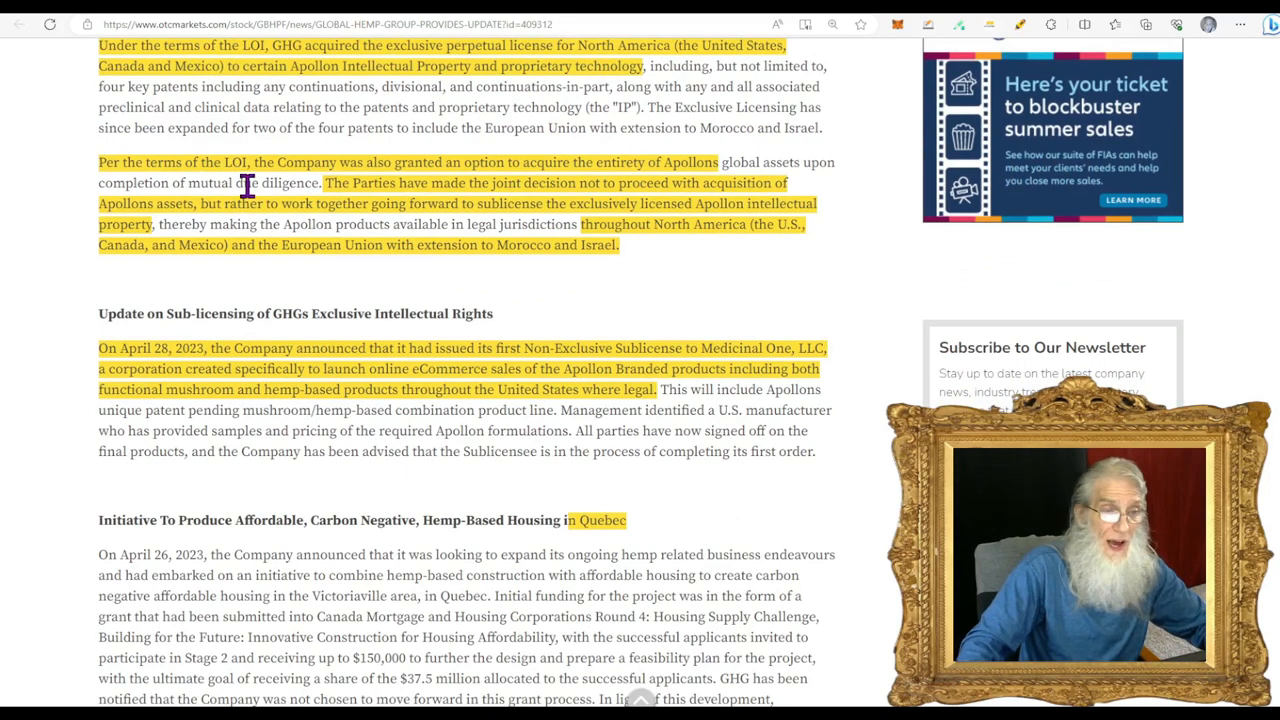
scroll("down", 3)
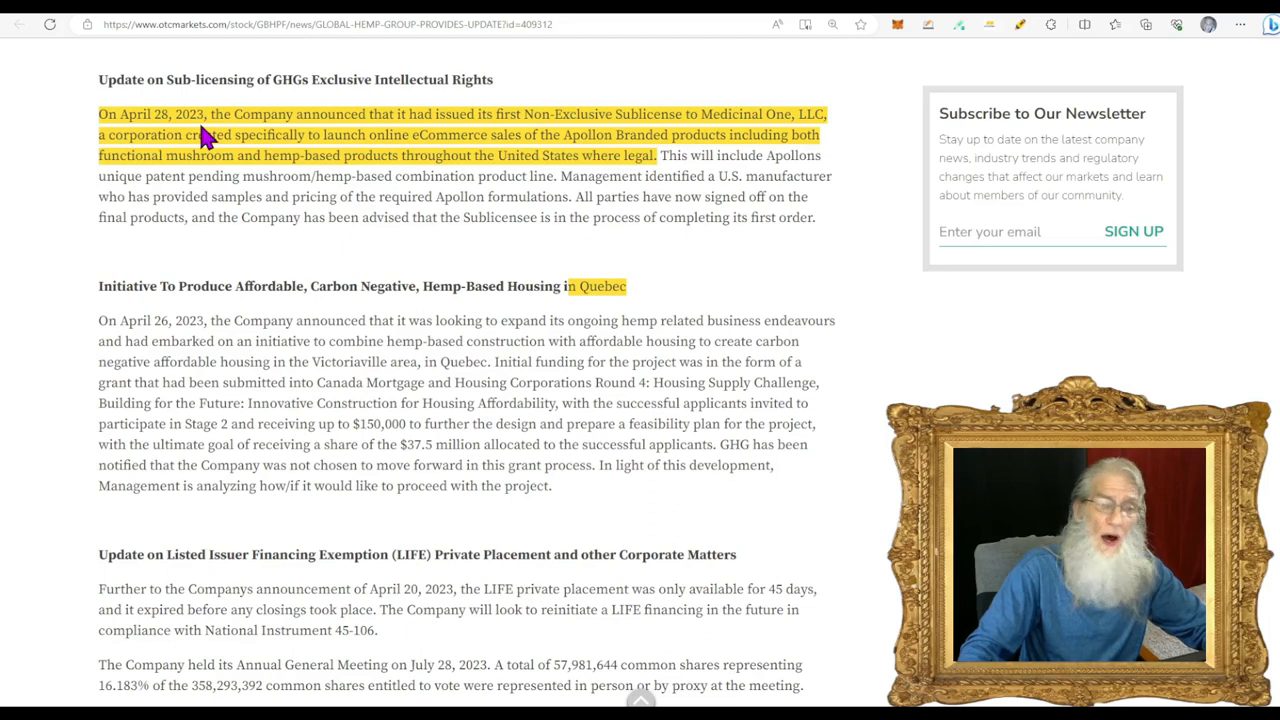
mouse_move(490, 120)
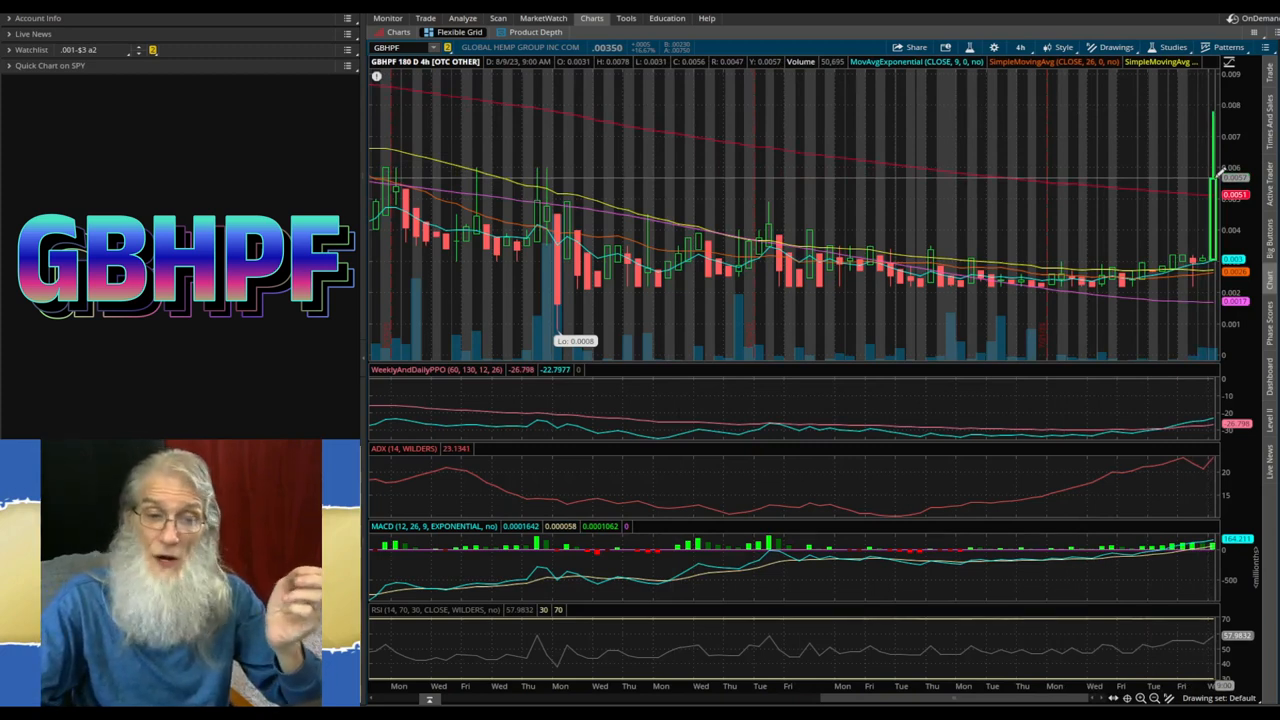
Load the GBHPF 180-day daily chart with moving averages and indicator studies
left_click(1020, 48)
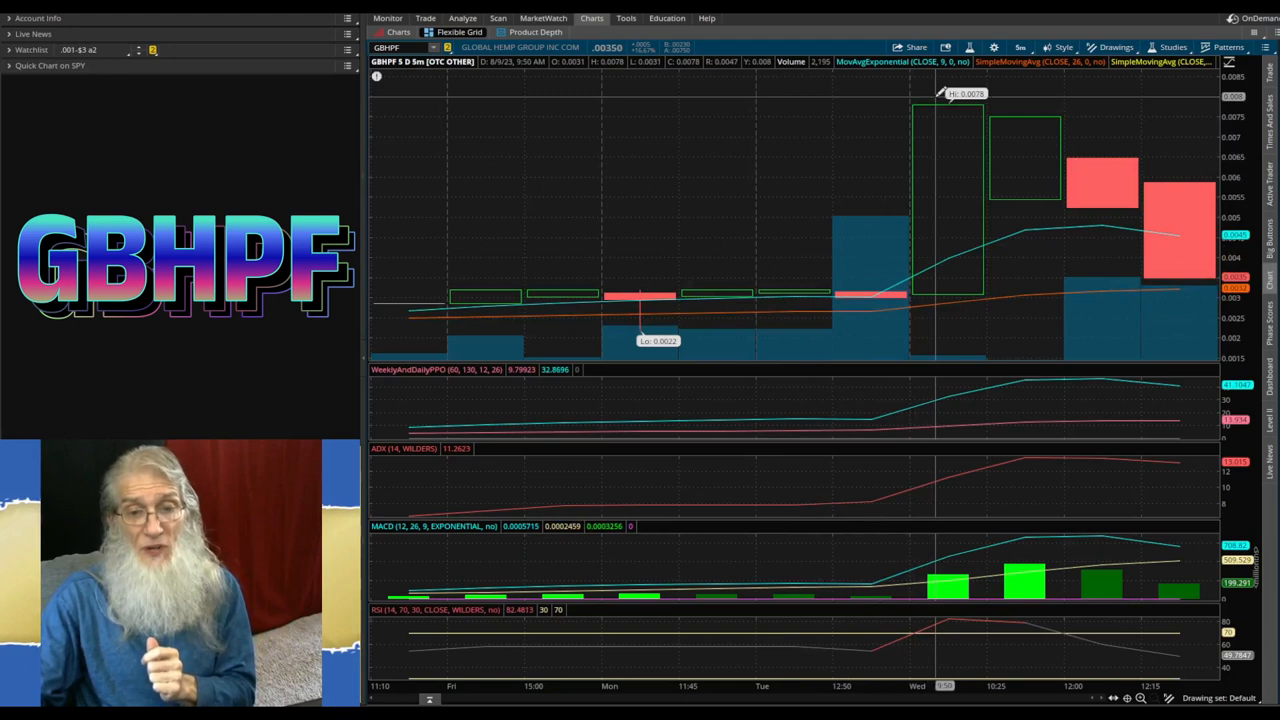
Switch the GBHPF chart to 5 days of five-minute bars
left_click(1020, 48)
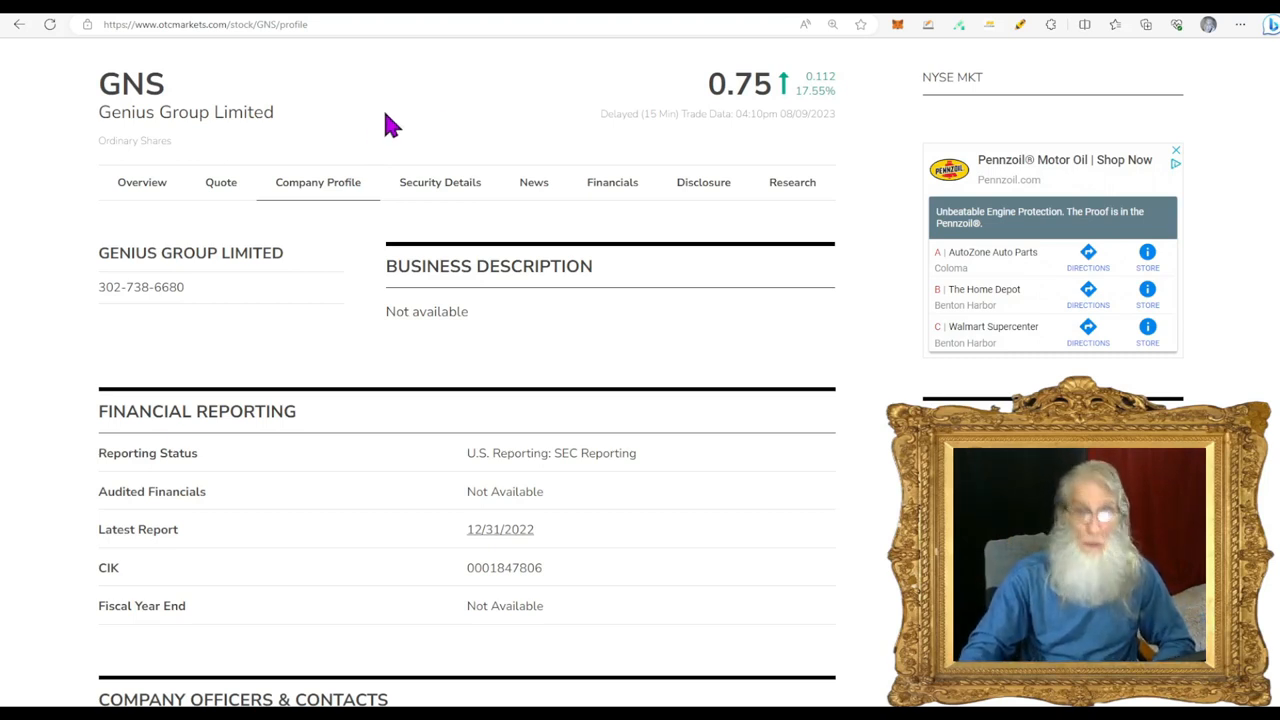
Bring up the Genius Group Limited (GNS) company profile showing 0.75, up 17.55%
left_click(532, 182)
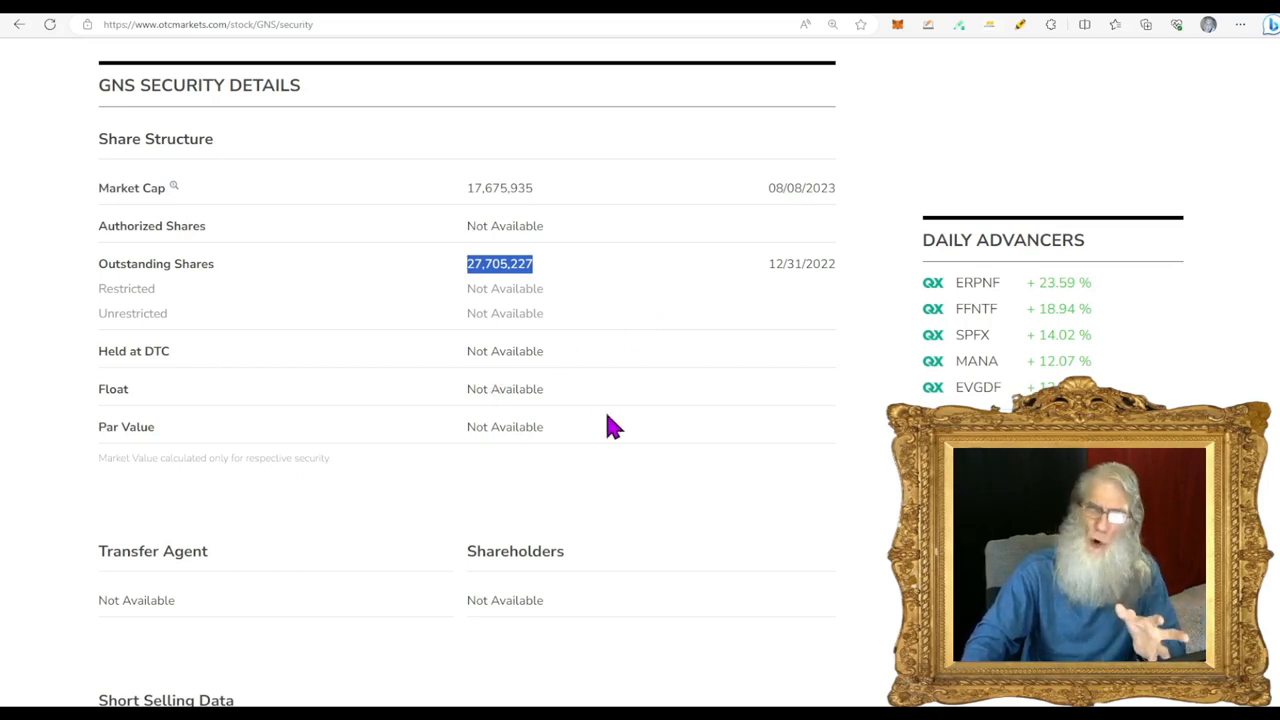
Select the GNS outstanding share count of 27,705,227 in the share structure details
left_click(612, 104)
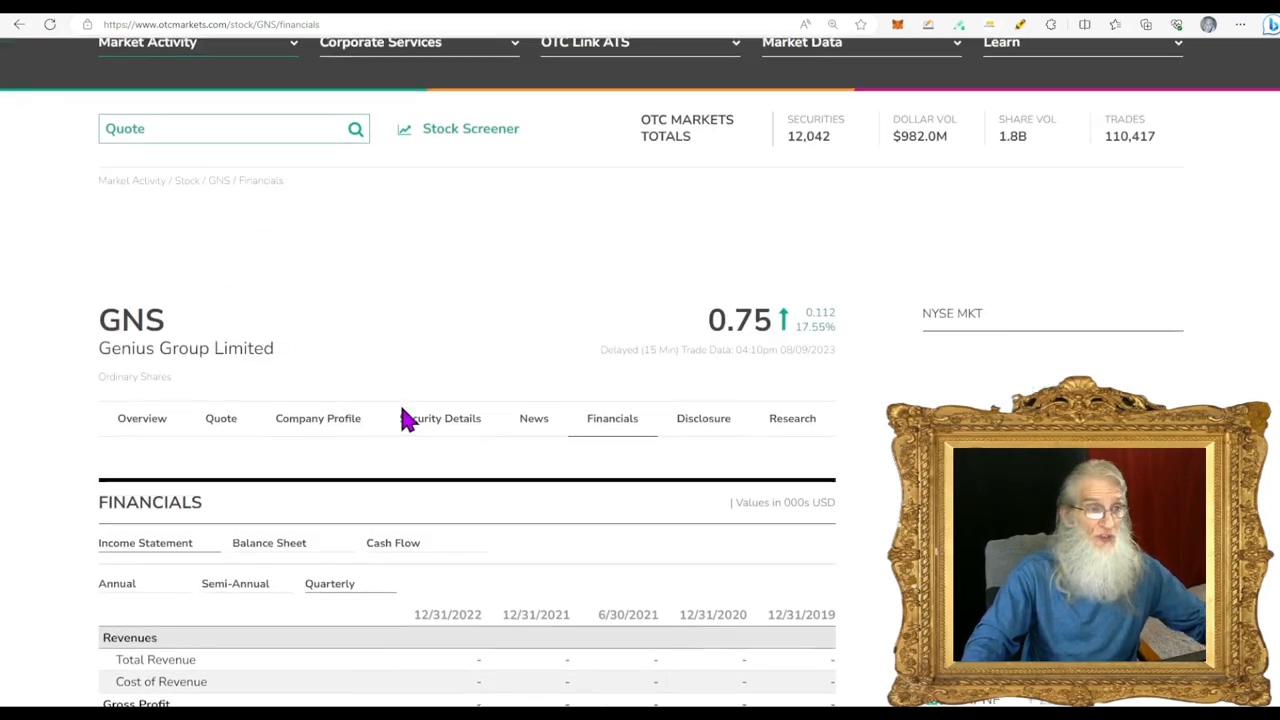
Scroll the GNS balance sheet to total assets and total liabilities, then back up
scroll("down", 3)
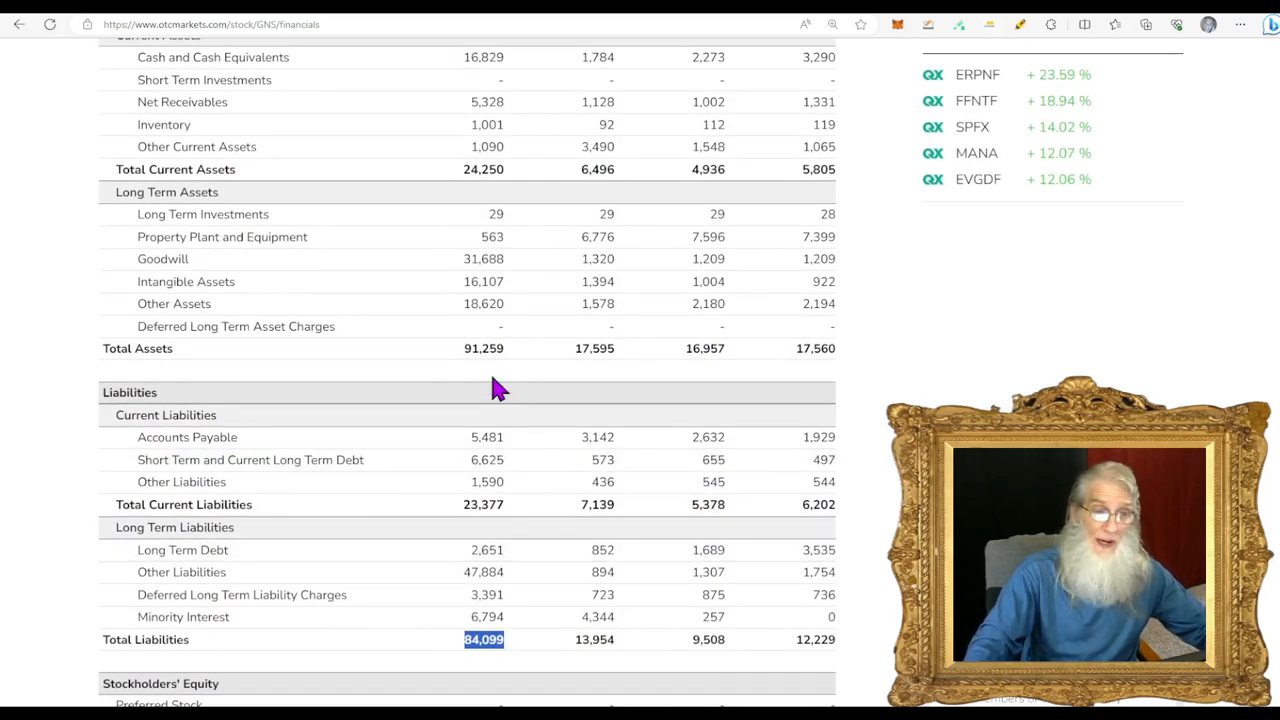
scroll("up", 3)
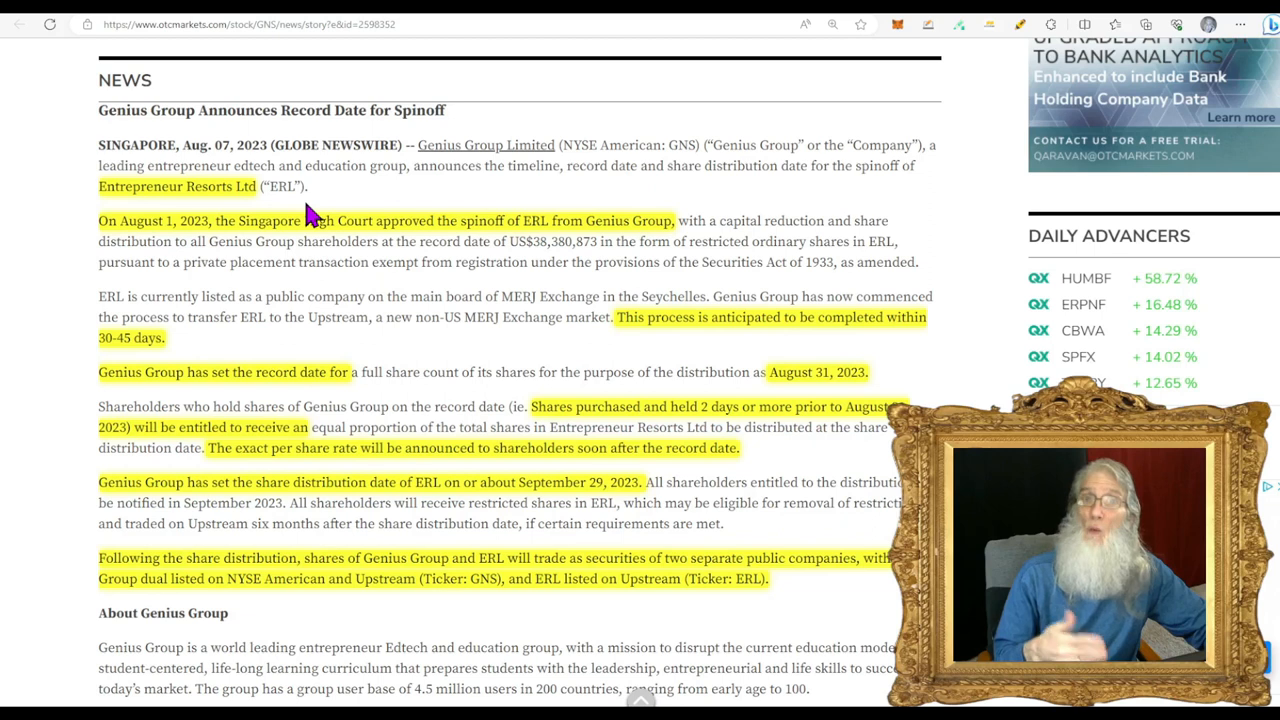
Scroll down the Genius Group spinoff release to the record-date details
scroll("down", 3)
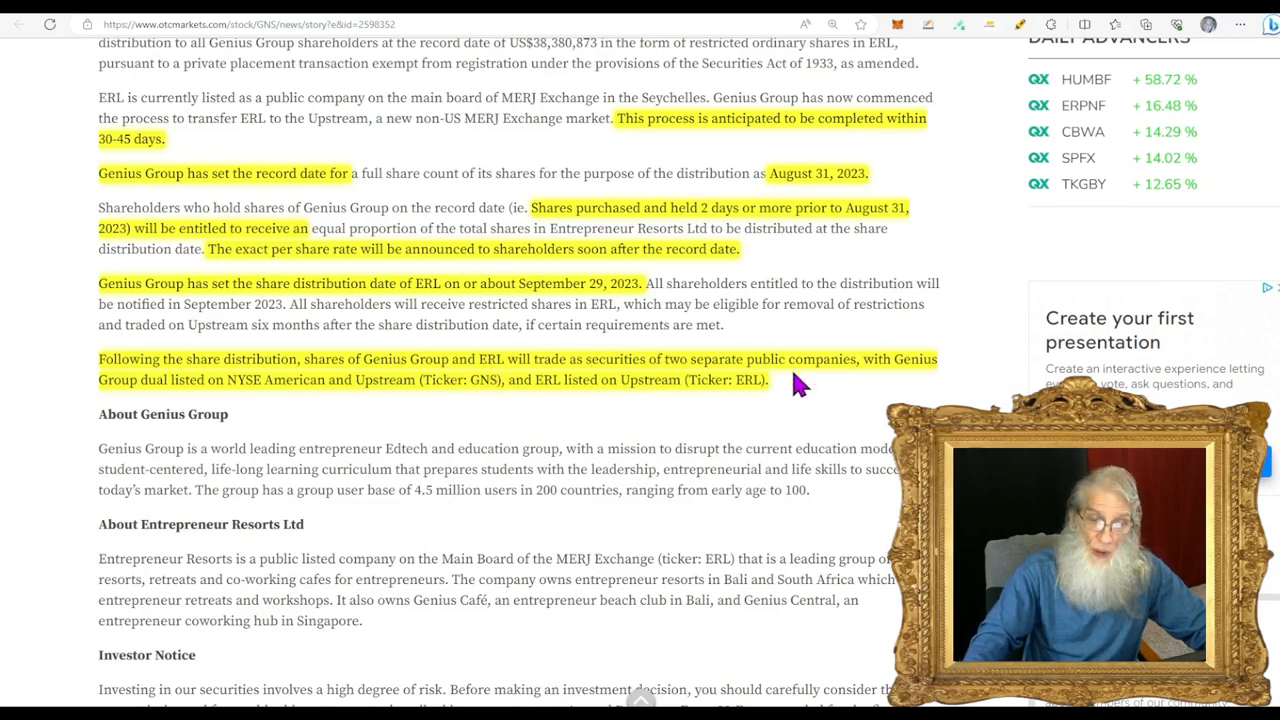
mouse_move(814, 422)
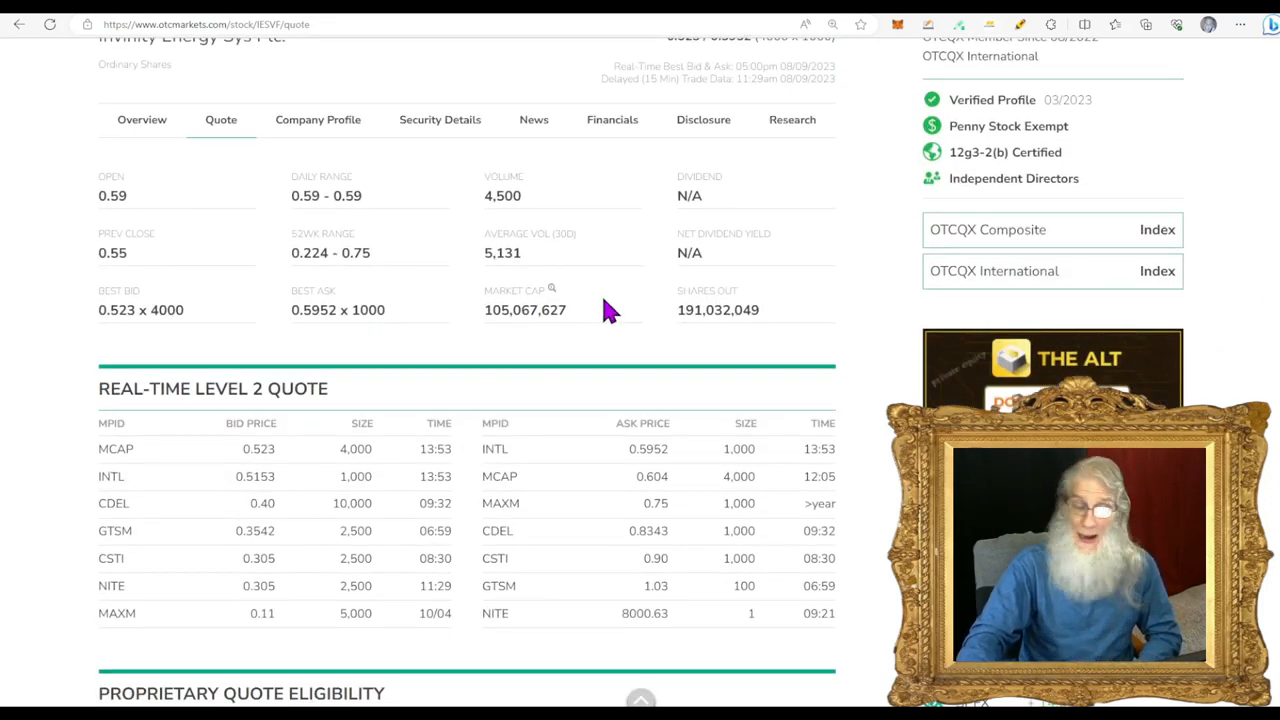
left_click(532, 120)
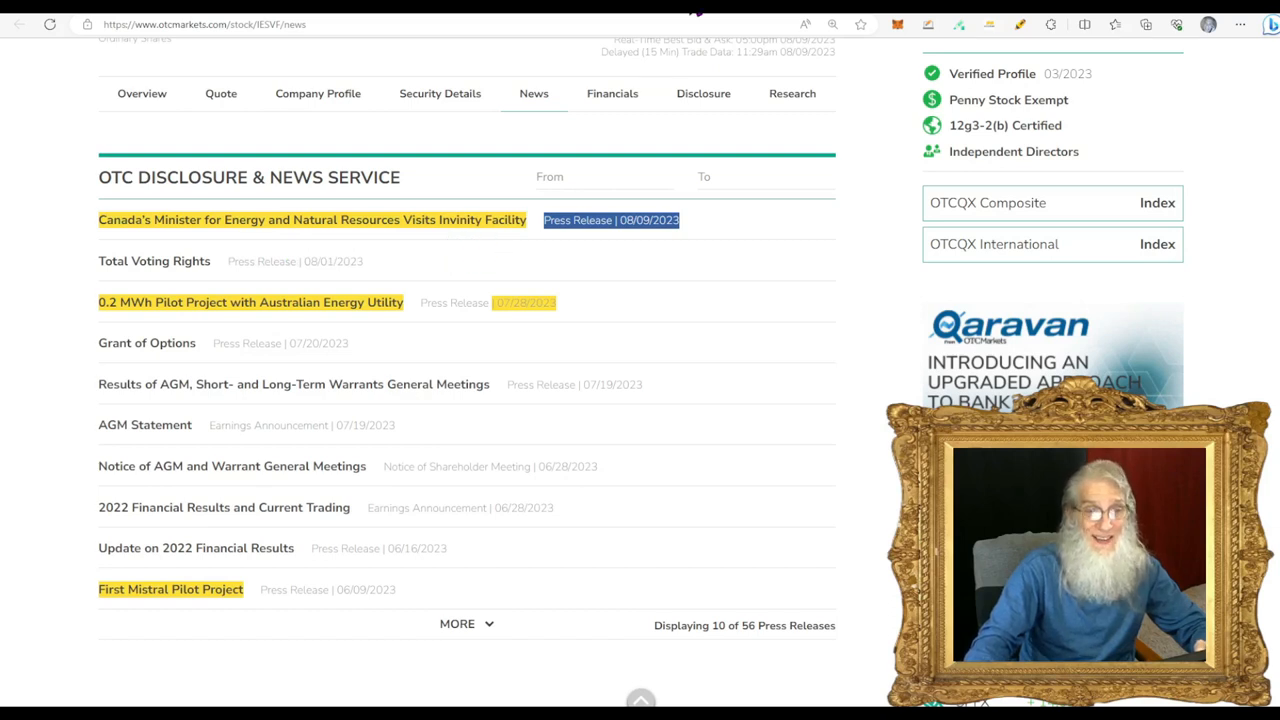